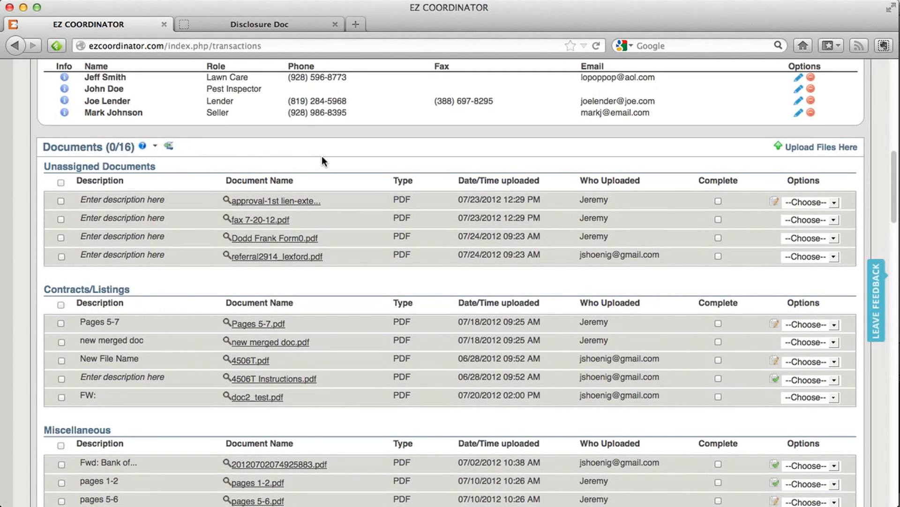
# Step: Move Dodd Frank and HAFA Packet from Miscellaneous into the DisclosureDoc Documents table
pyautogui.scroll(-3)
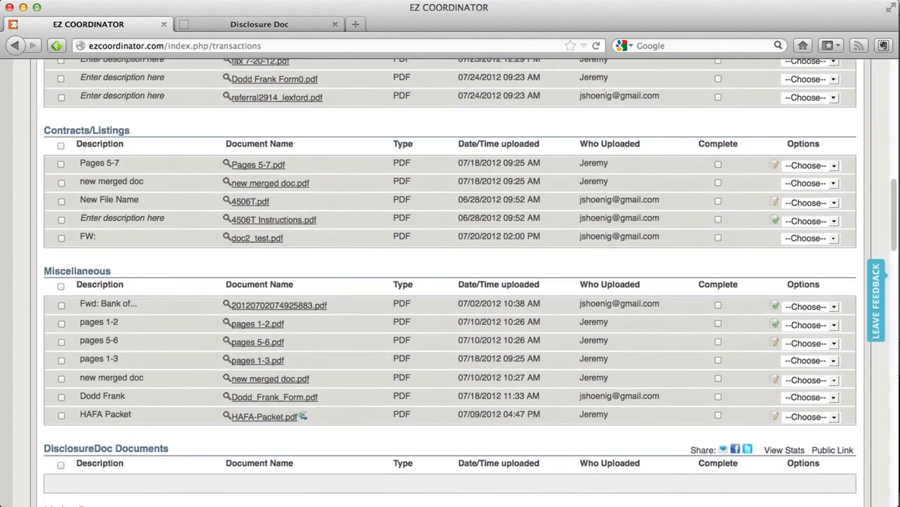
pyautogui.scroll(-3)
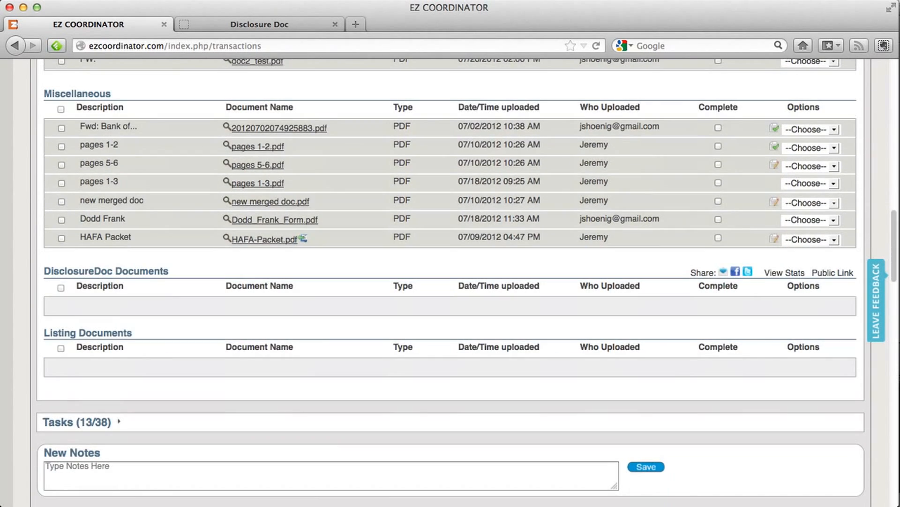
pyautogui.moveTo(196, 297)
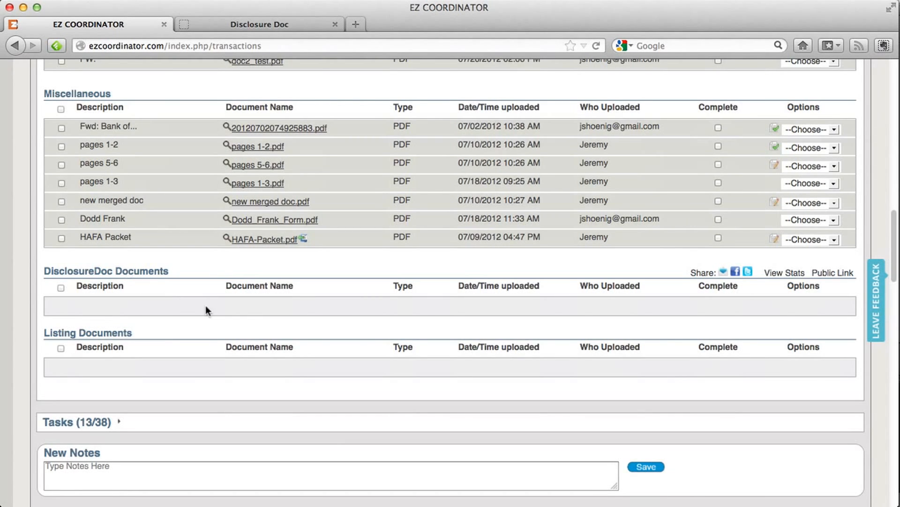
pyautogui.moveTo(254, 307)
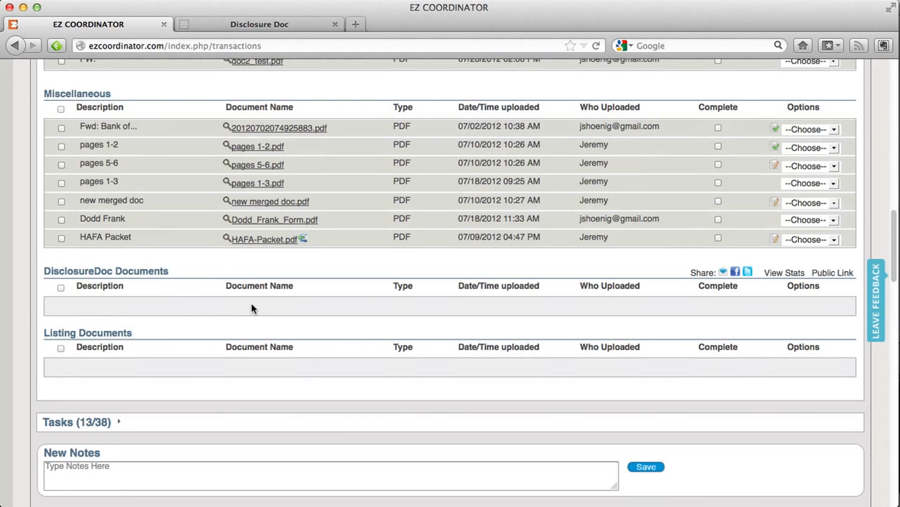
pyautogui.moveTo(328, 268)
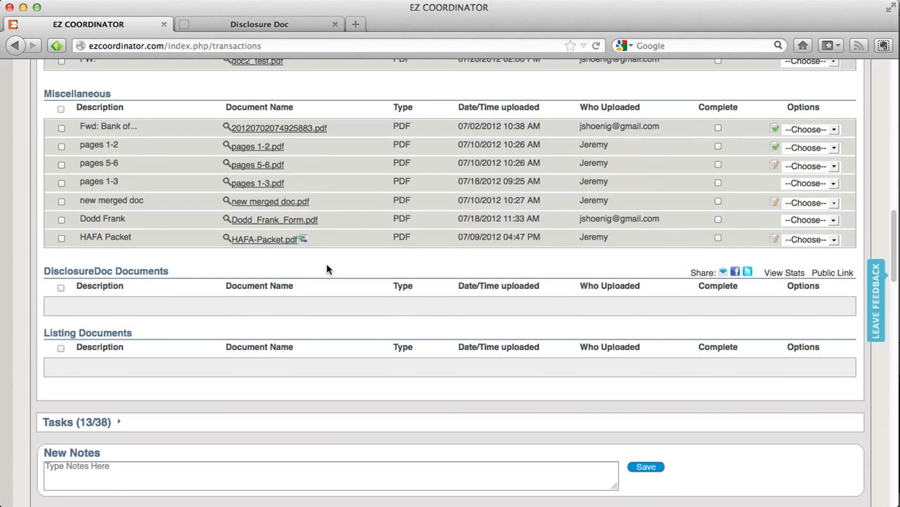
pyautogui.moveTo(350, 220)
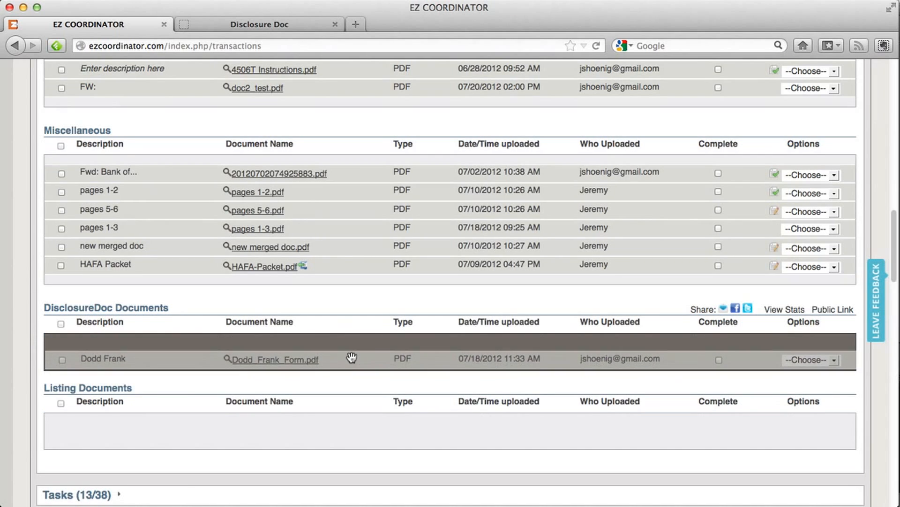
pyautogui.scroll(-3)
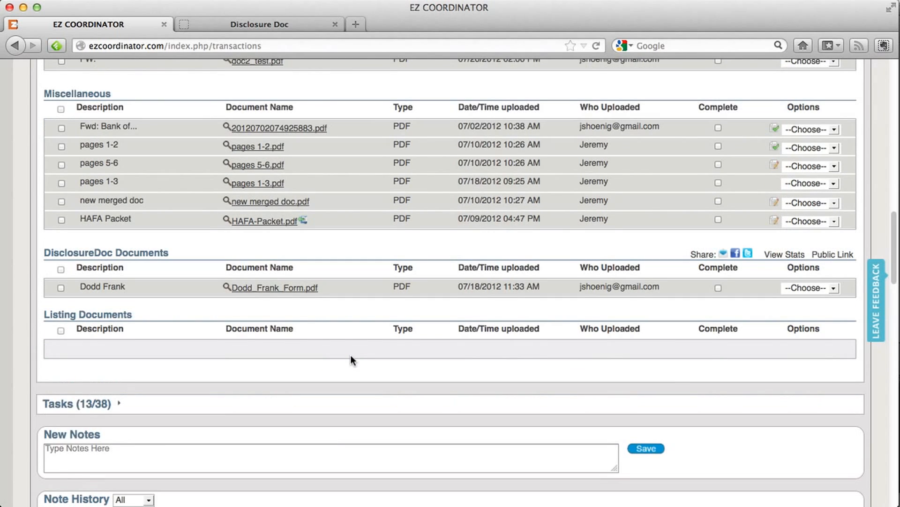
pyautogui.scroll(-3)
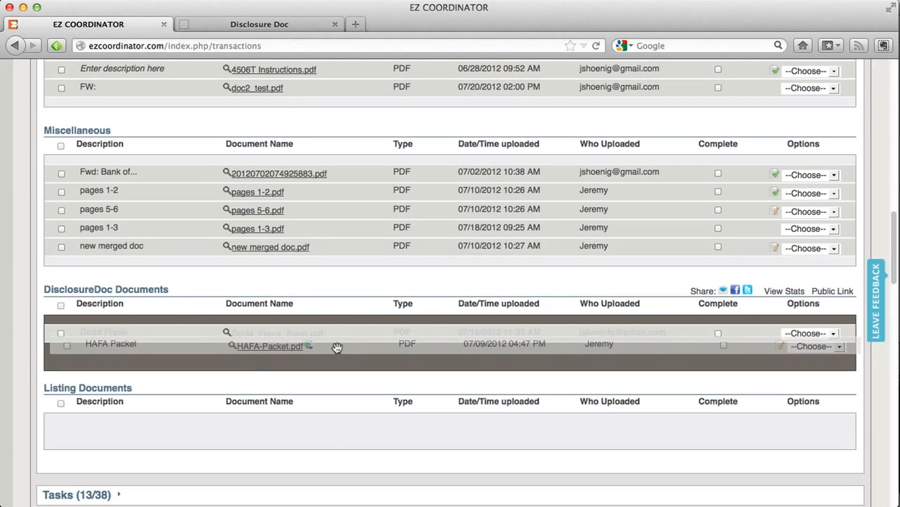
pyautogui.scroll(-3)
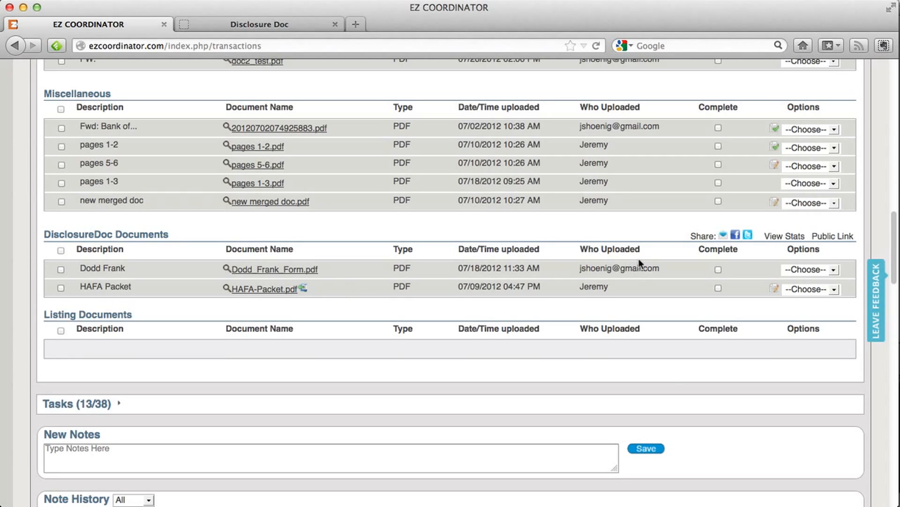
pyautogui.moveTo(723, 243)
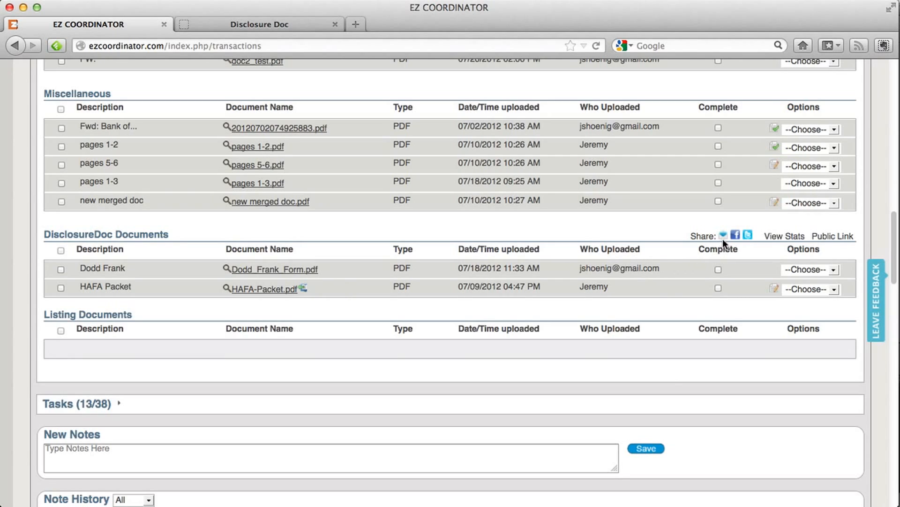
pyautogui.click(723, 236)
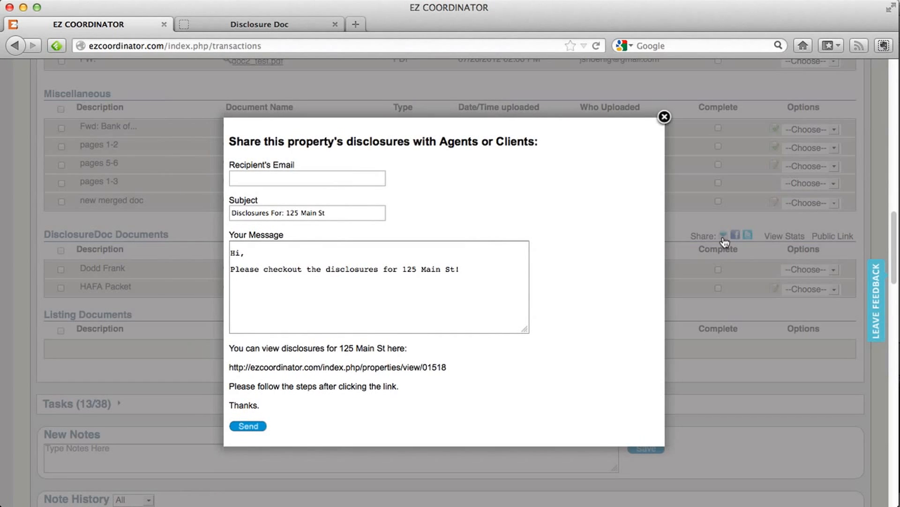
pyautogui.moveTo(326, 203)
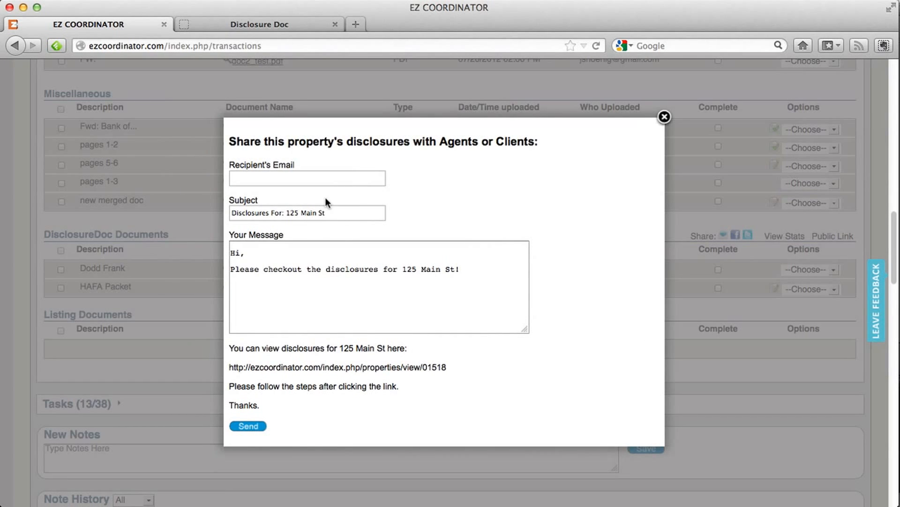
pyautogui.moveTo(664, 125)
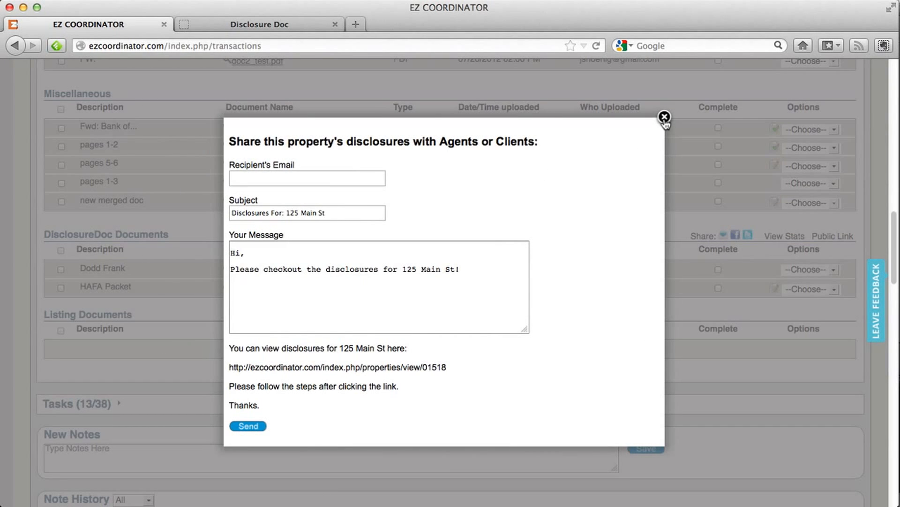
pyautogui.click(665, 117)
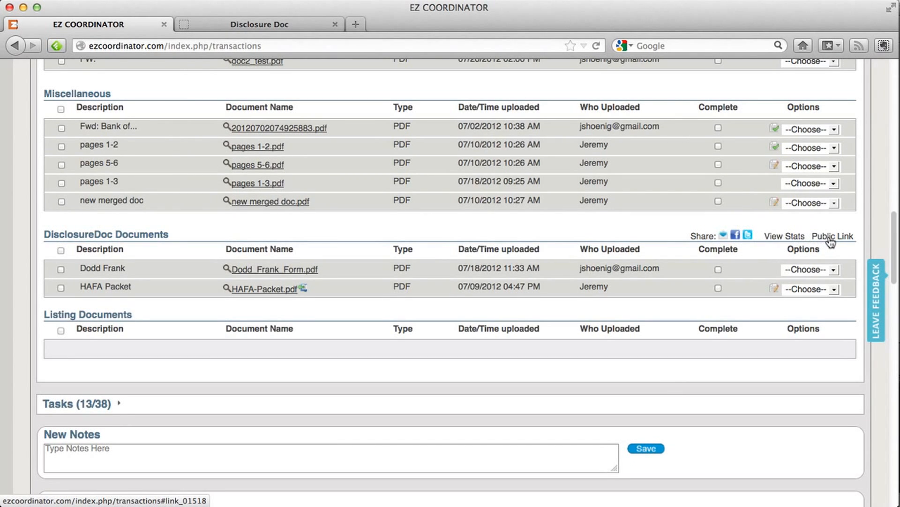
pyautogui.click(832, 236)
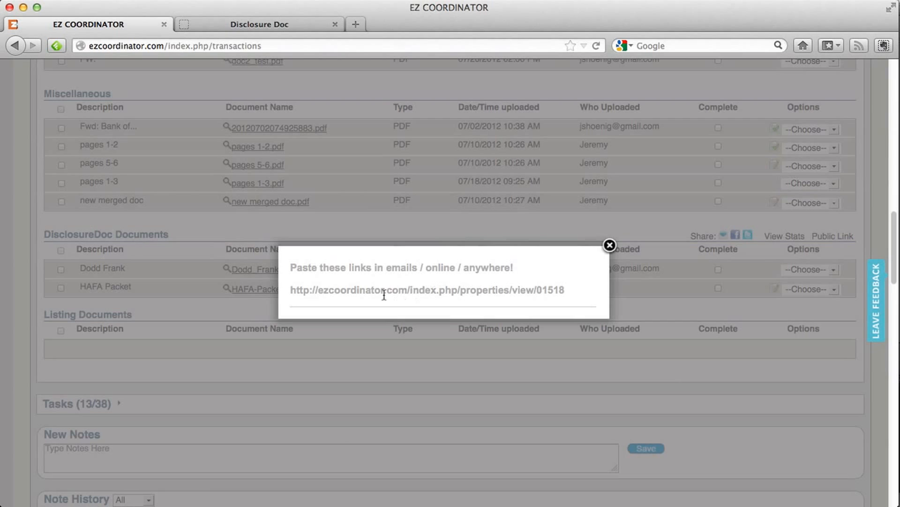
pyautogui.moveTo(518, 293)
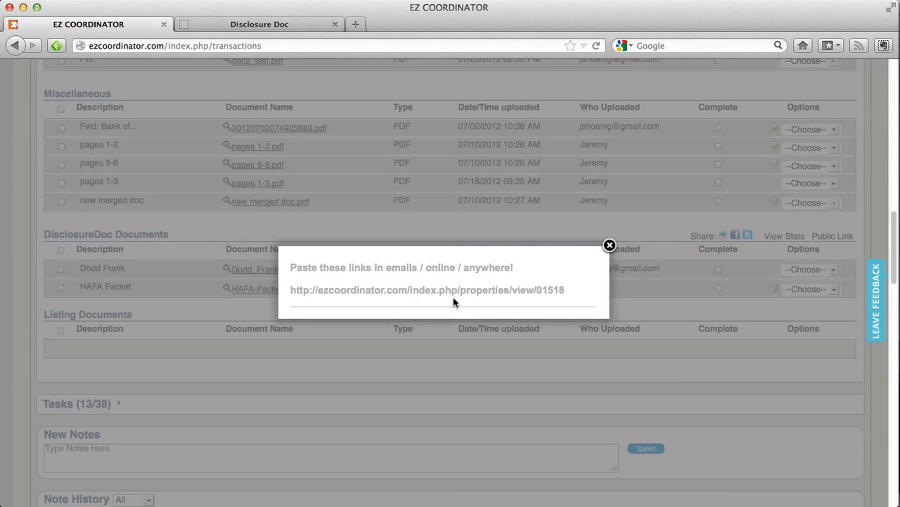
pyautogui.moveTo(609, 245)
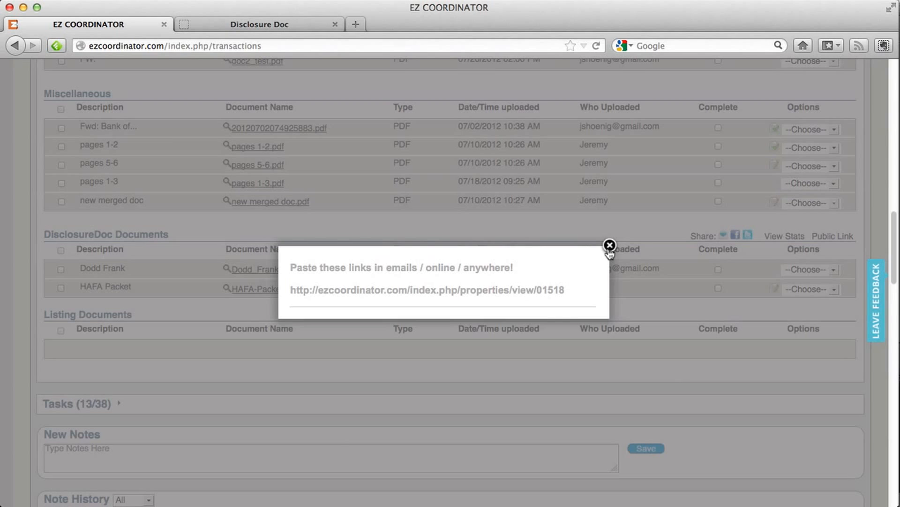
pyautogui.click(610, 244)
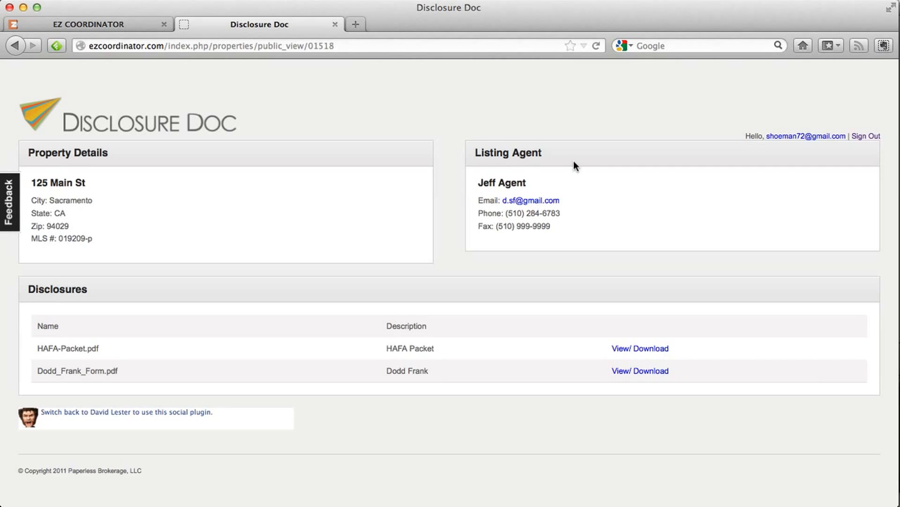
pyautogui.moveTo(545, 227)
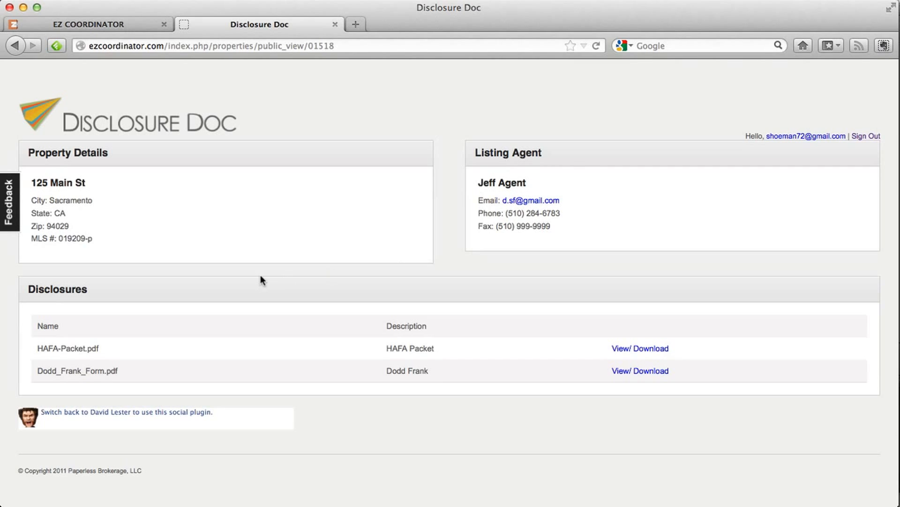
pyautogui.moveTo(132, 366)
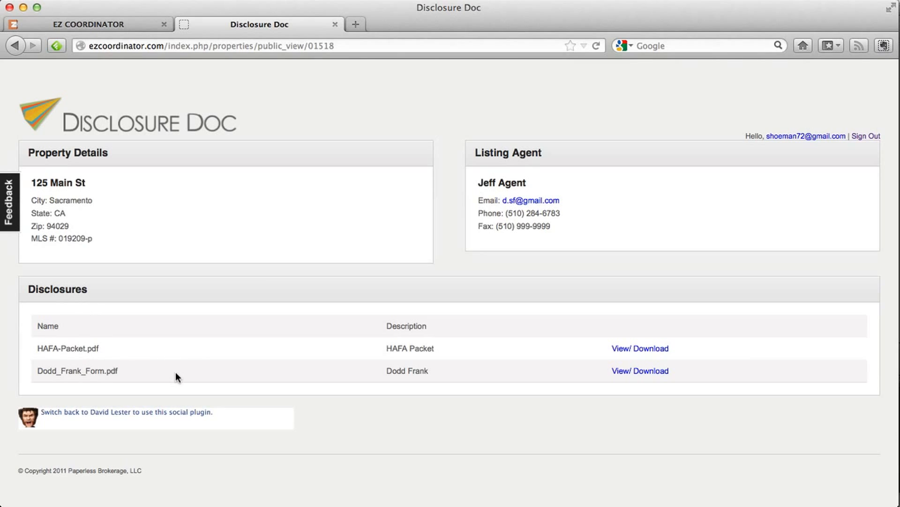
pyautogui.moveTo(281, 99)
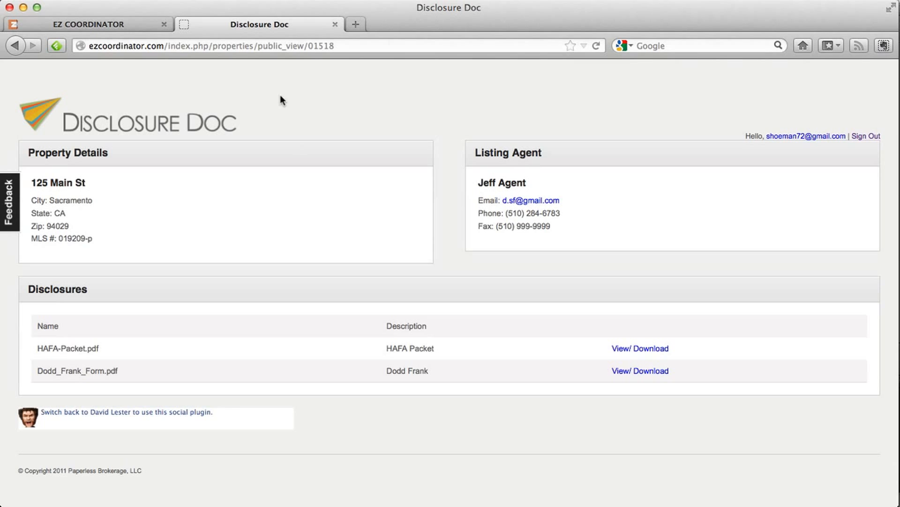
pyautogui.click(89, 24)
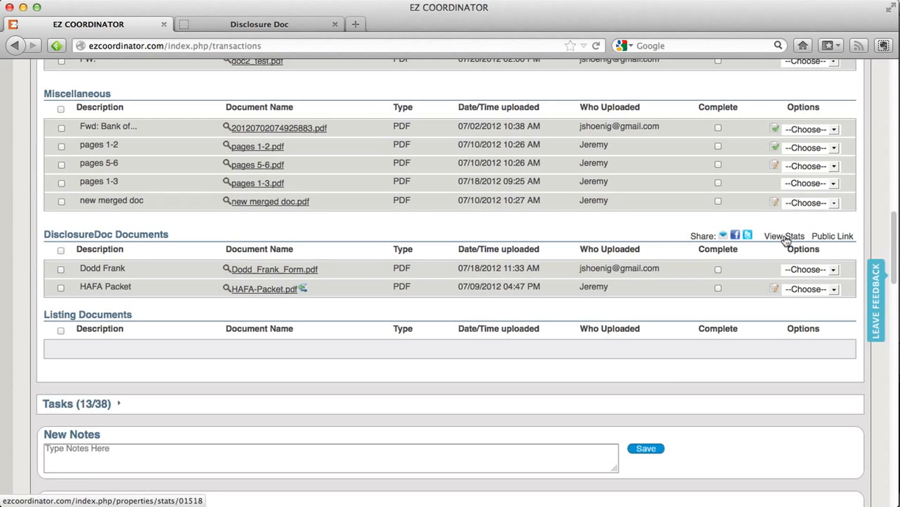
# Step: Review the View Stats tab's weekly views and 5 total views, then return to EZ Coordinator
pyautogui.click(783, 236)
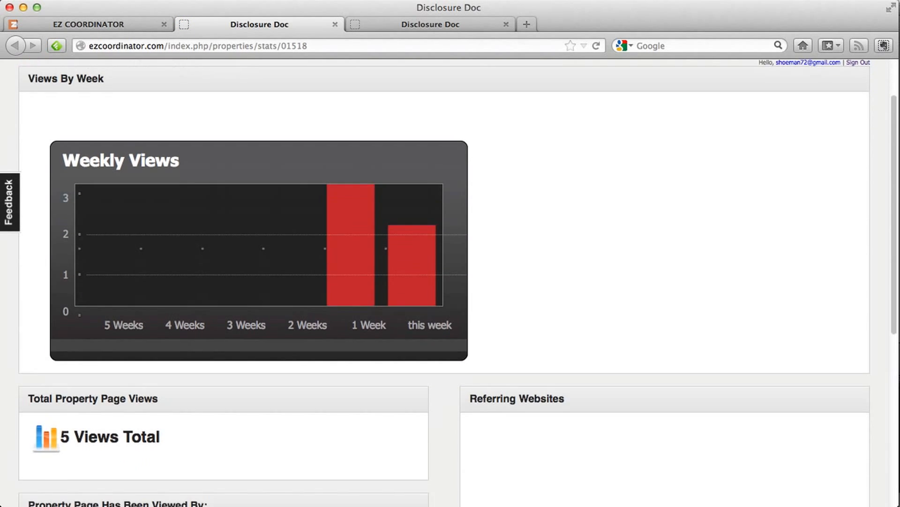
pyautogui.scroll(-3)
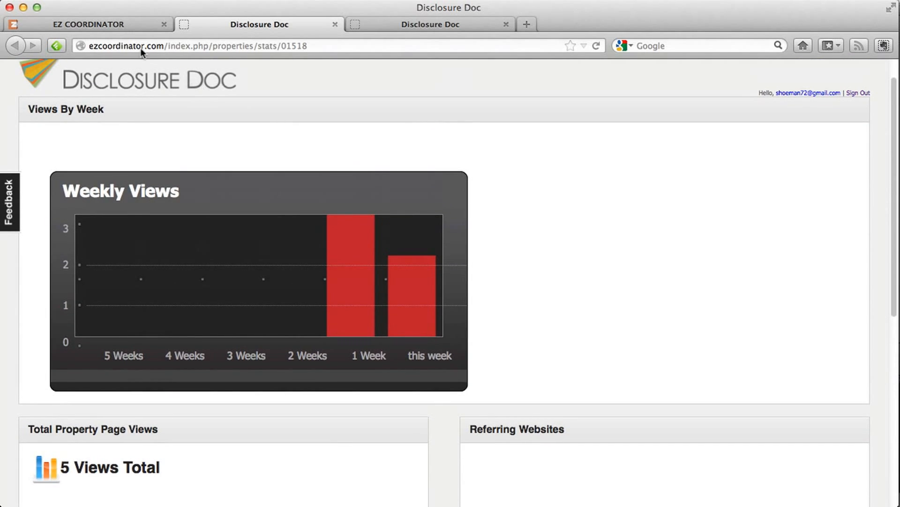
pyautogui.click(87, 24)
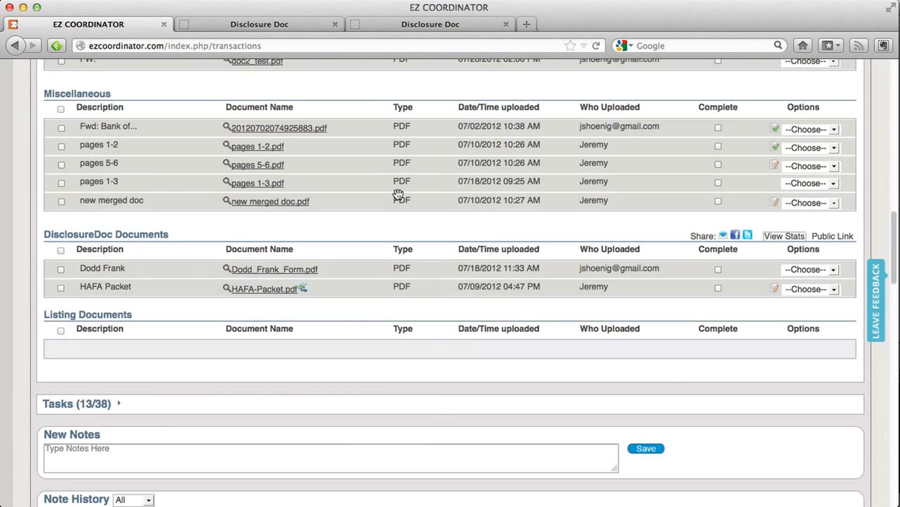
pyautogui.moveTo(441, 217)
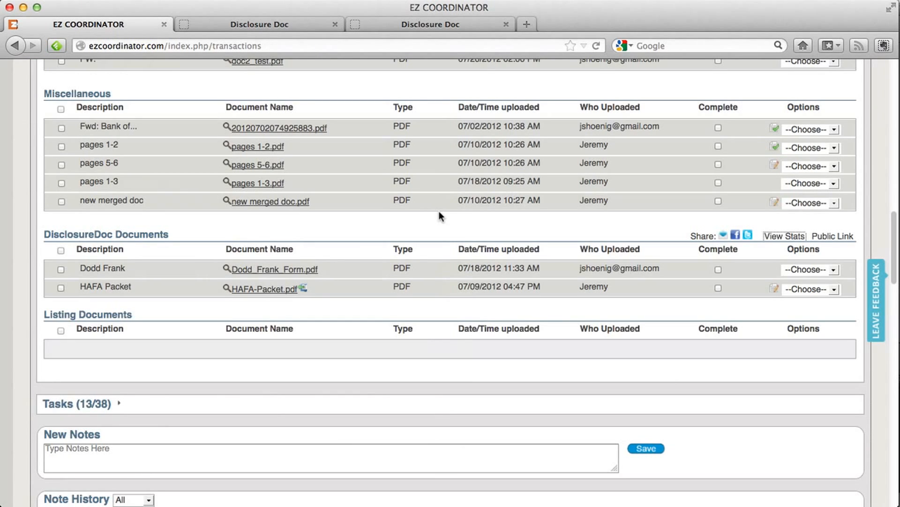